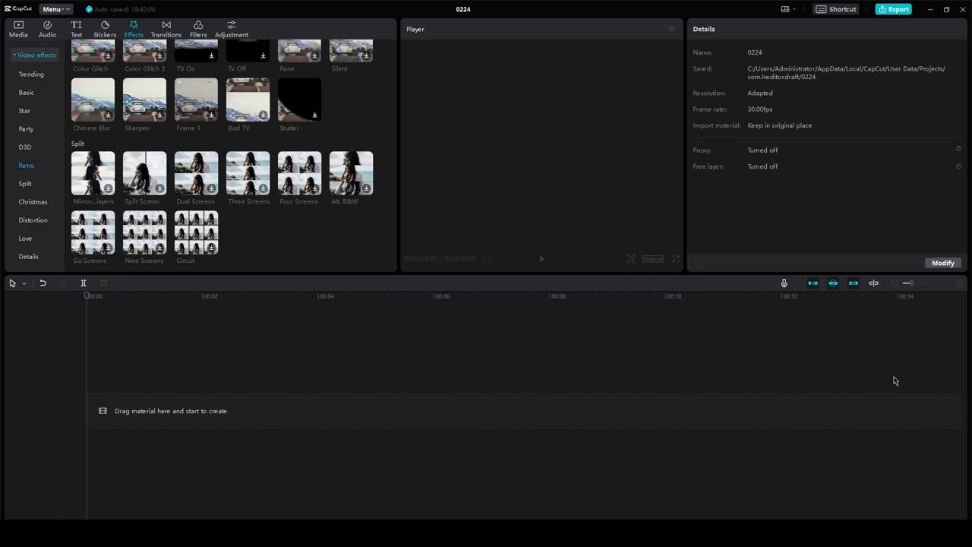
- Place the imported bottle photo from Local media onto the main timeline track as the first clip
left_click(19, 28)
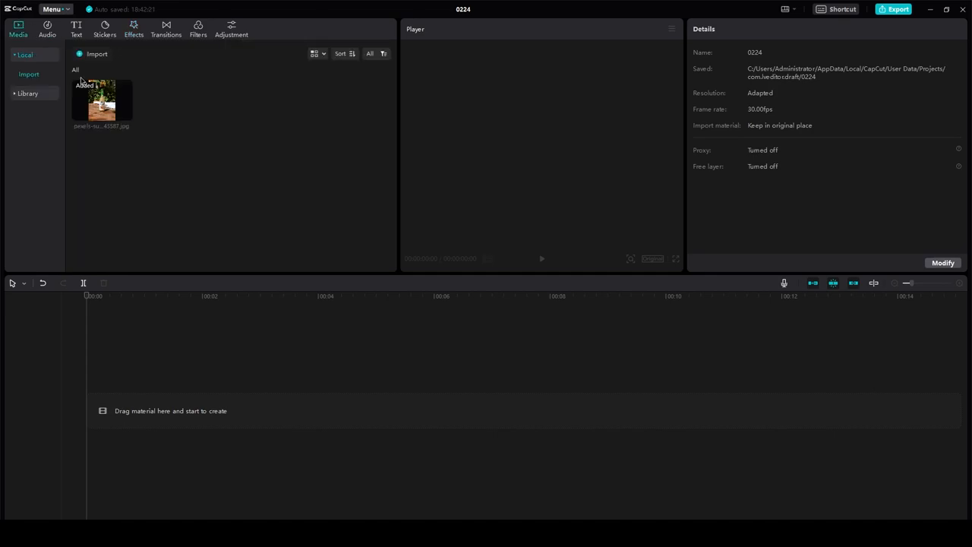
left_click_drag(100, 99, 228, 410)
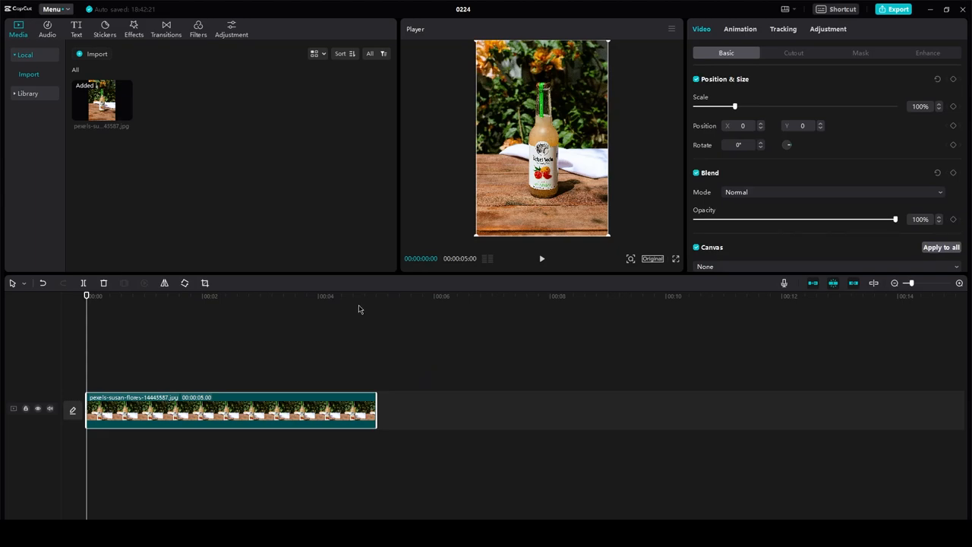
mouse_move(268, 393)
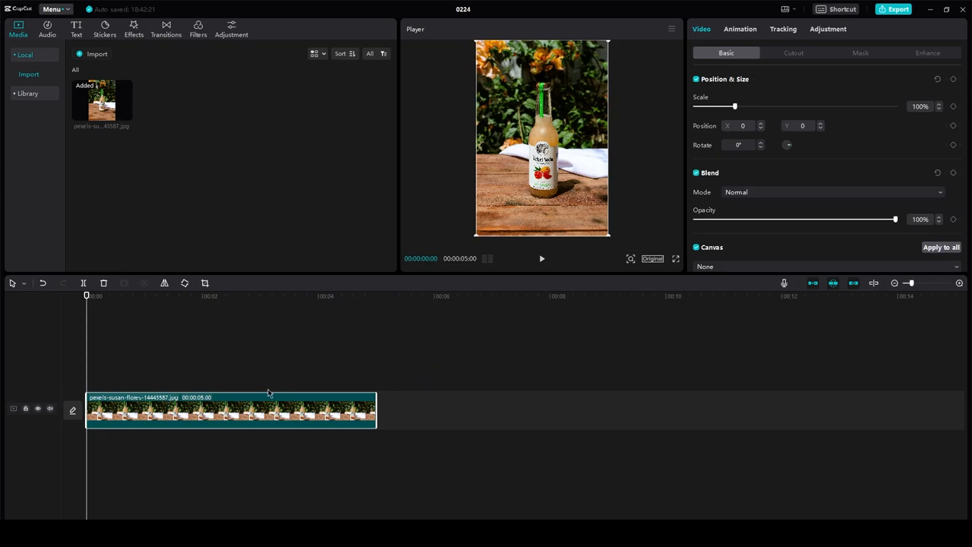
mouse_move(857, 57)
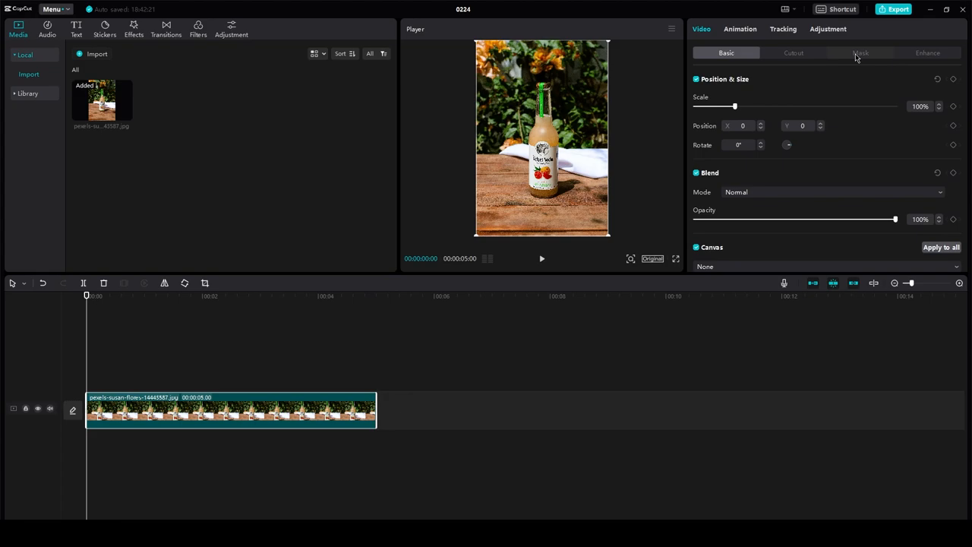
- Apply a Split mask to the bottle clip so only its top half shows
left_click(859, 52)
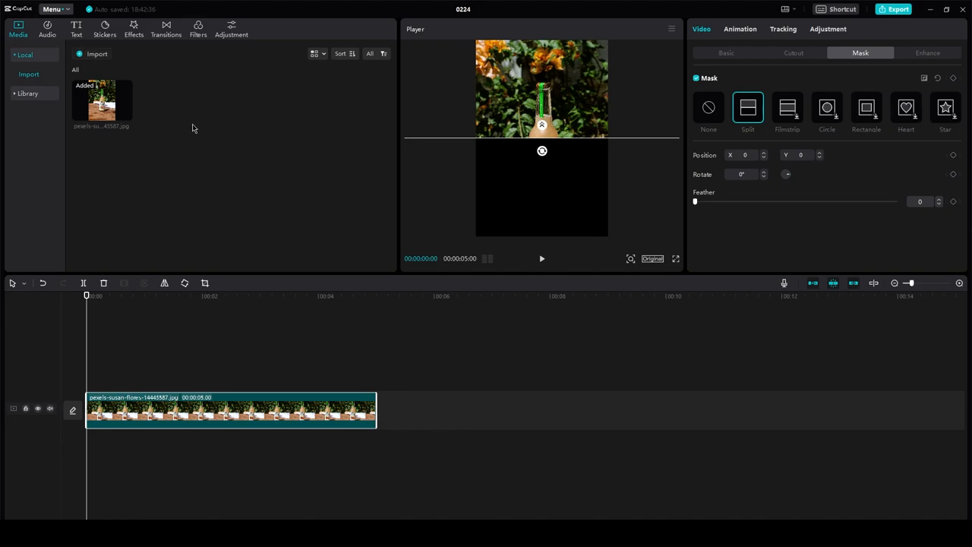
mouse_move(39, 79)
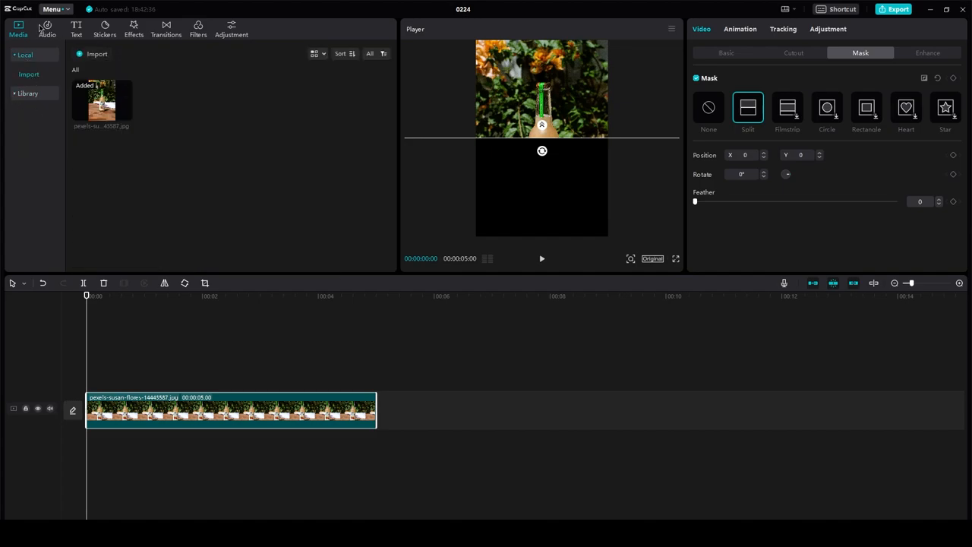
- Import the pink blossom photo into the project's media library
left_click(54, 9)
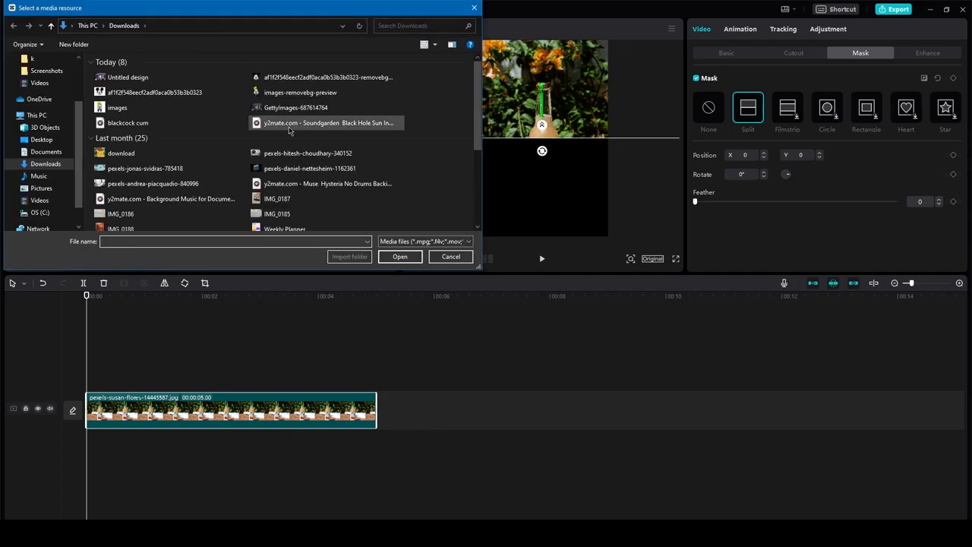
scroll("down", 3)
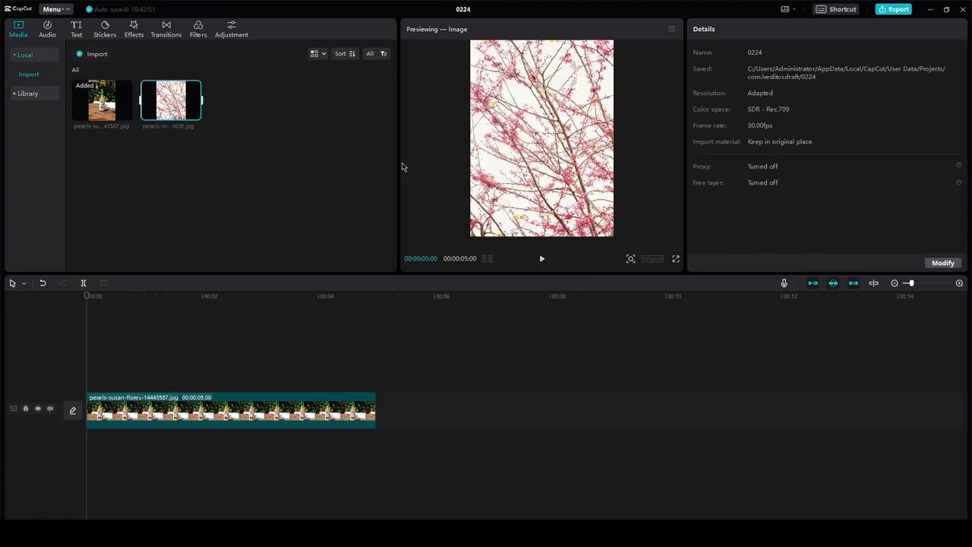
- Put the blossom photo on a track above the bottle clip and split-mask it to fill the lower half
left_click_drag(170, 100, 256, 365)
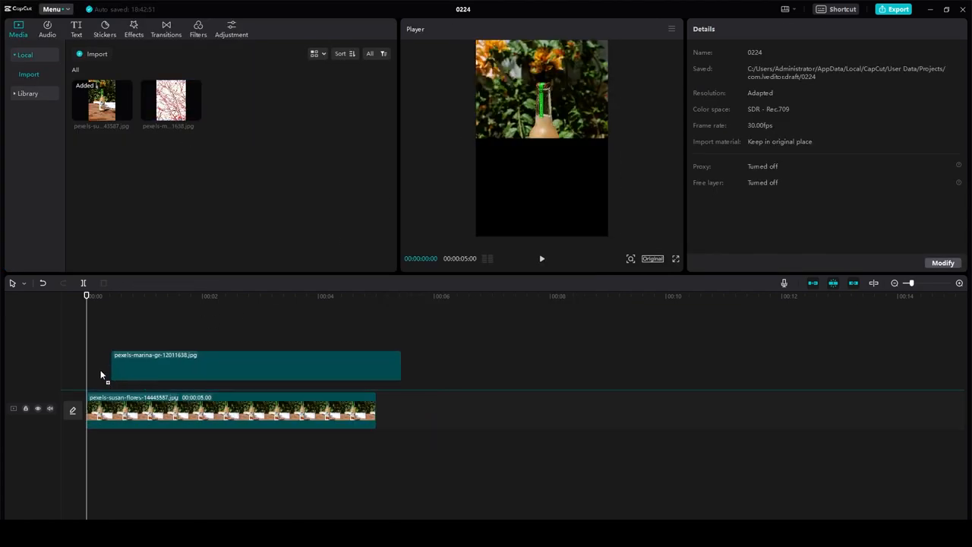
left_click(227, 372)
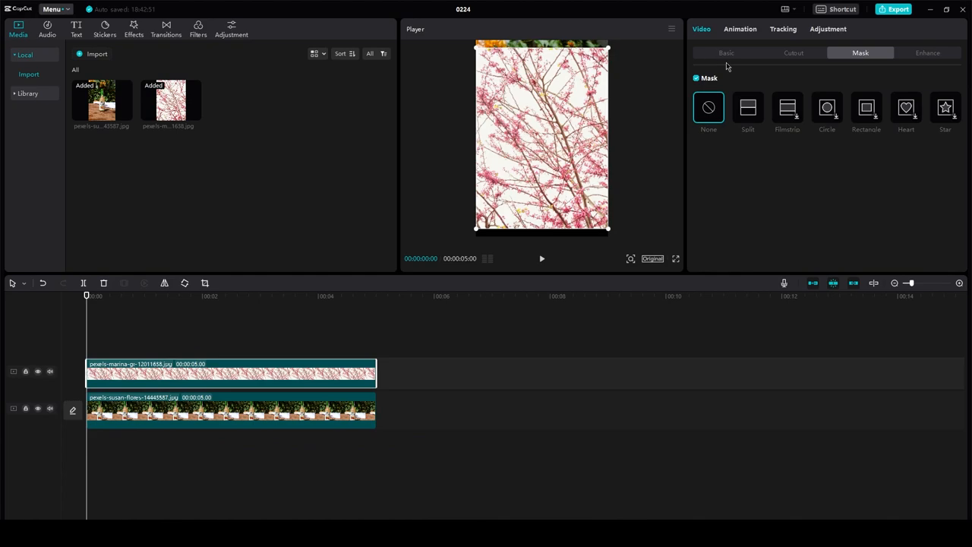
left_click(747, 106)
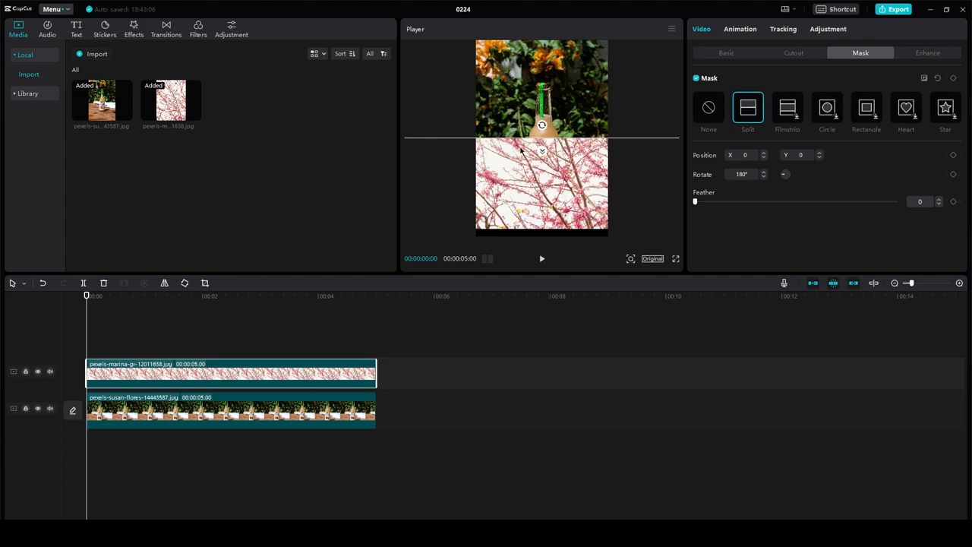
- Change the blossom clip's mask to a circle, then to a heart shape
left_click(826, 106)
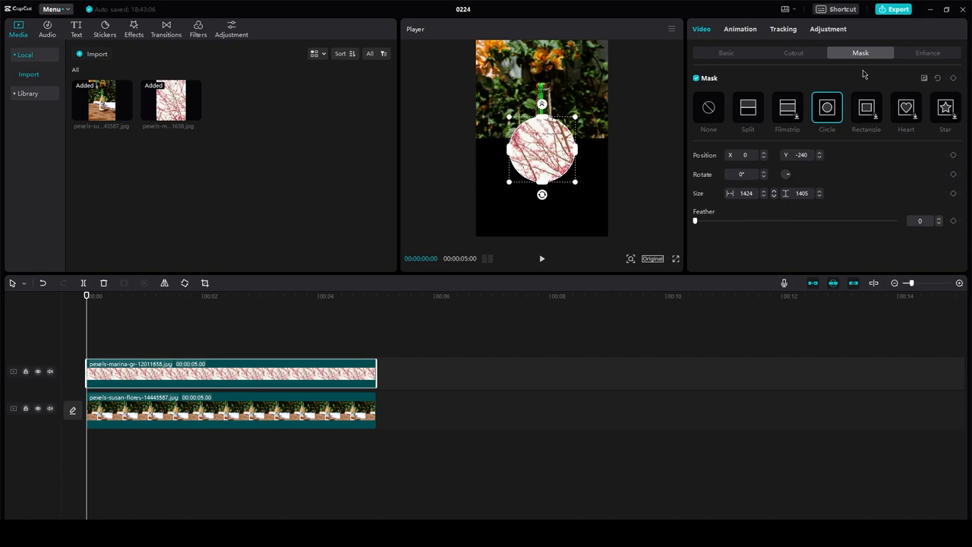
left_click(905, 106)
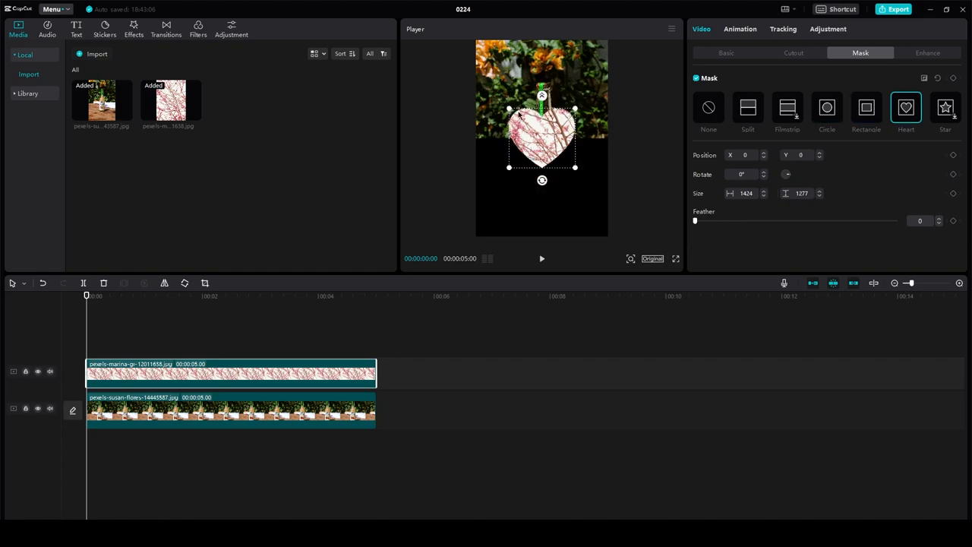